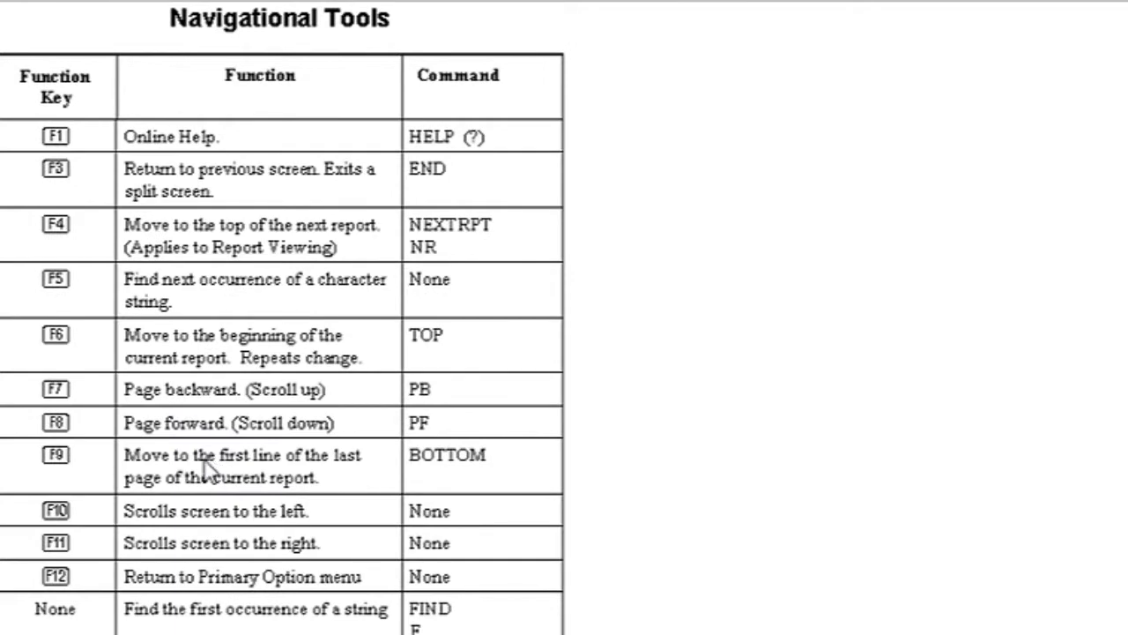
mouse_move(209, 480)
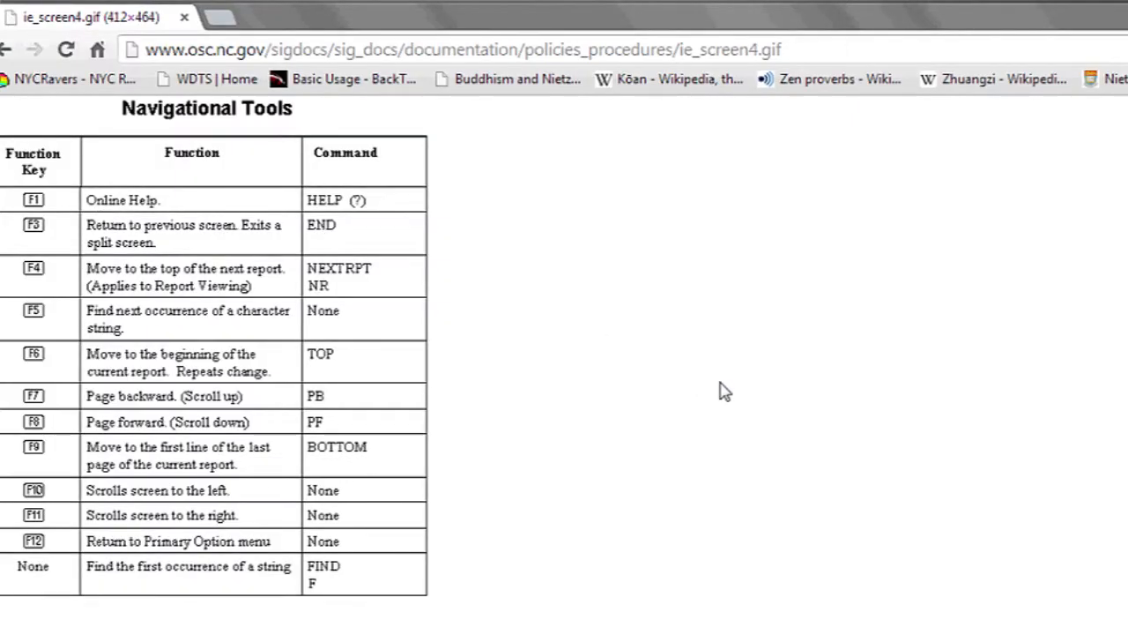
Bring up the Chrome Help tab and scroll to topics like Personalize Chrome and Settings.
click(300, 17)
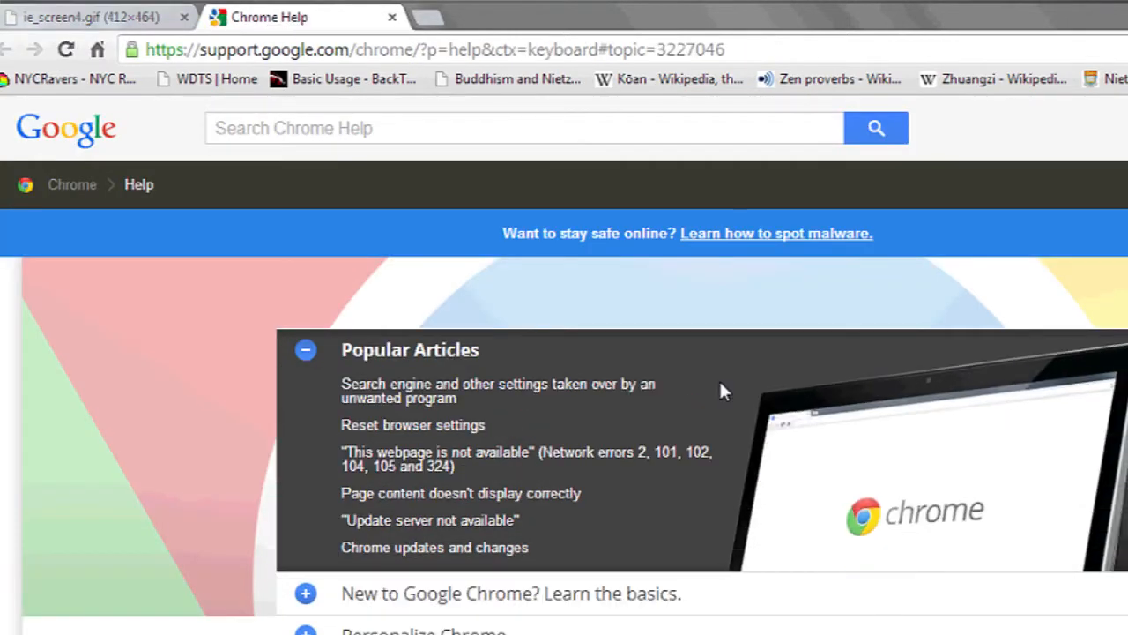
scroll(down, 3)
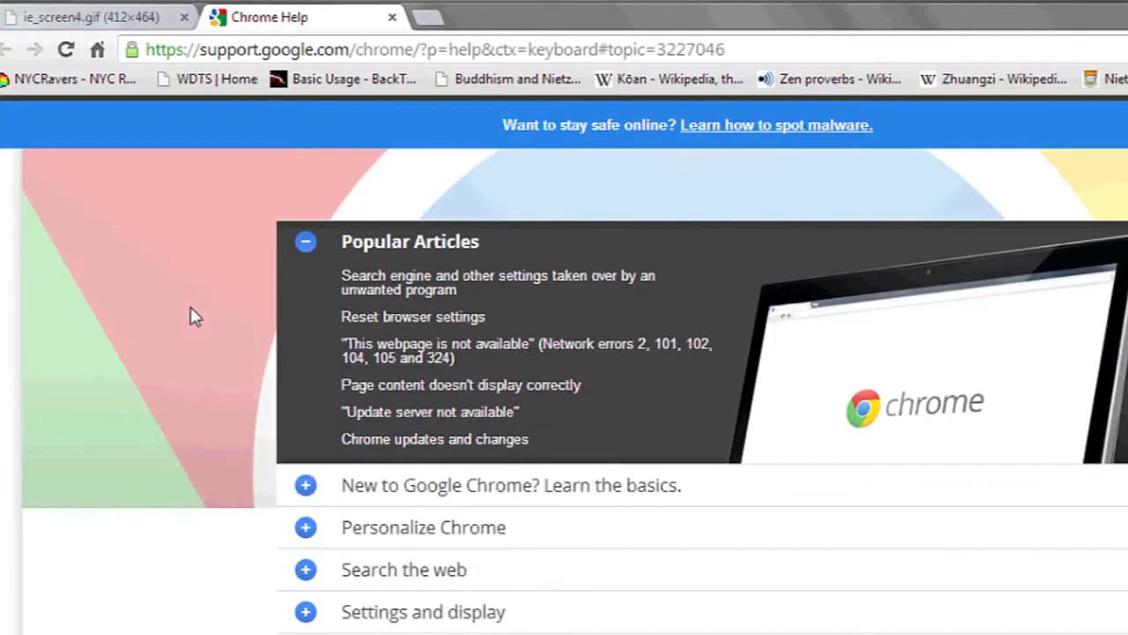